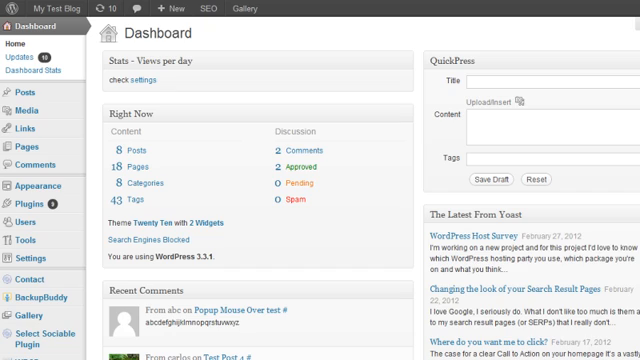
# Open the MyFirstPlugin page under Settings in the WordPress admin sidebar
pyautogui.scroll(-3)
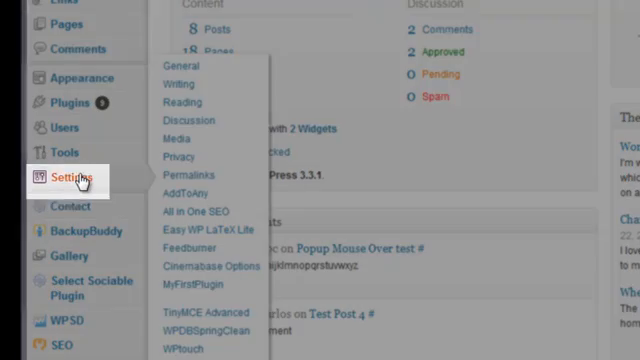
pyautogui.moveTo(191, 287)
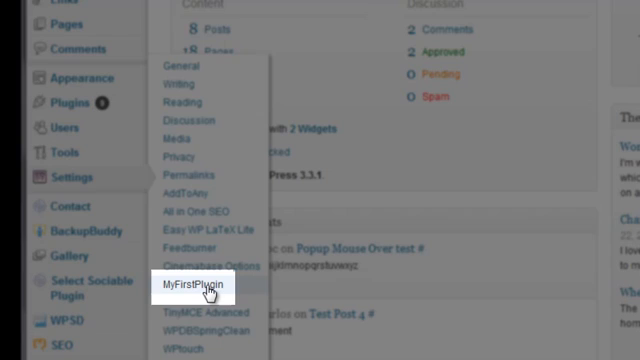
pyautogui.click(194, 287)
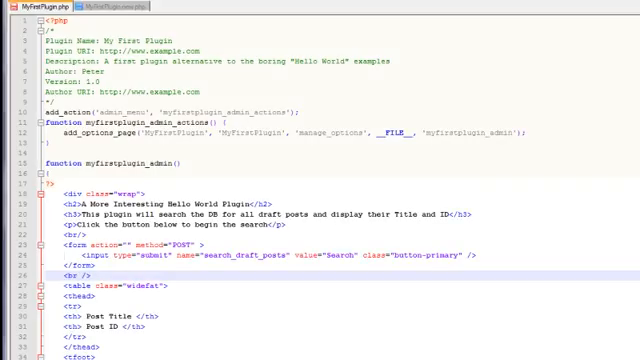
pyautogui.scroll(-3)
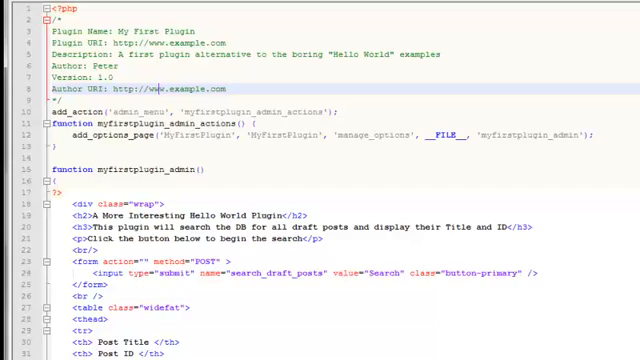
pyautogui.scroll(-3)
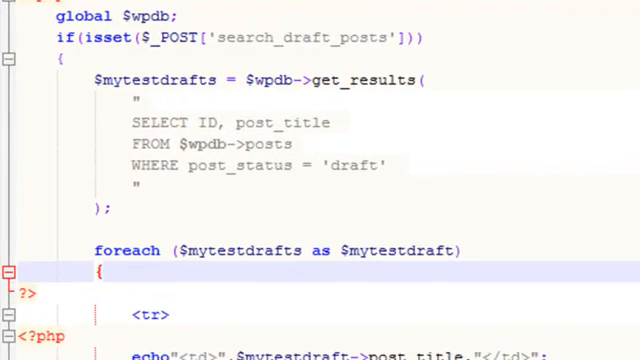
pyautogui.doubleClick(250, 39)
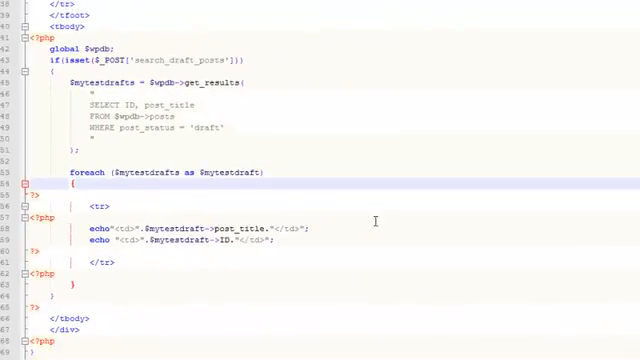
pyautogui.scroll(3)
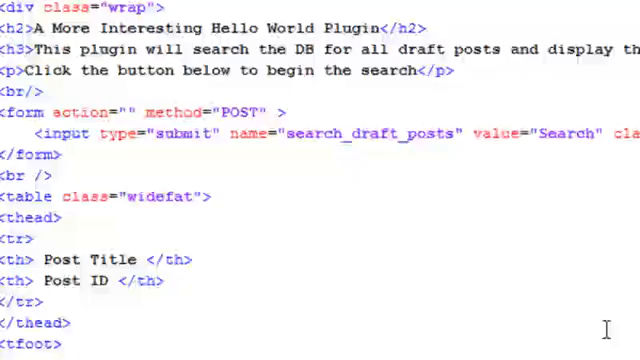
pyautogui.doubleClick(345, 133)
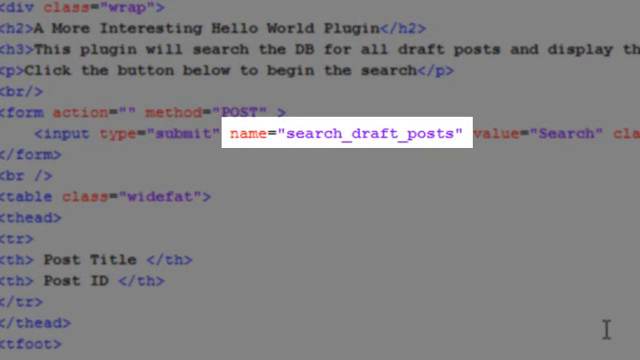
pyautogui.scroll(-3)
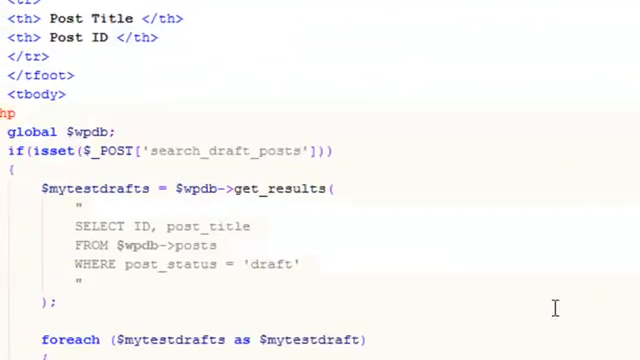
pyautogui.scroll(-3)
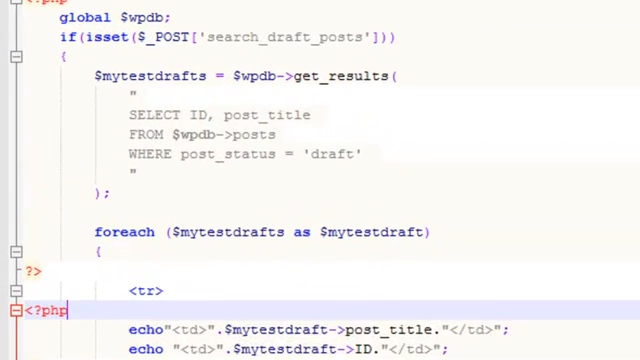
pyautogui.scroll(3)
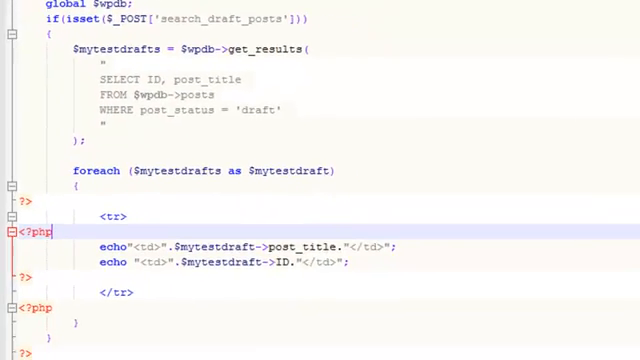
pyautogui.scroll(-3)
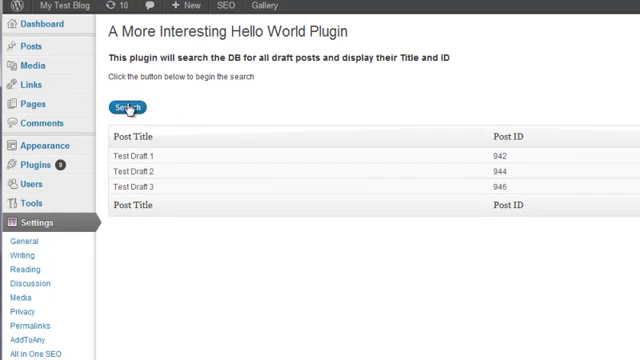
# Rerun the draft search so Test Draft 4 (ID 1006) appears in the table
pyautogui.click(128, 108)
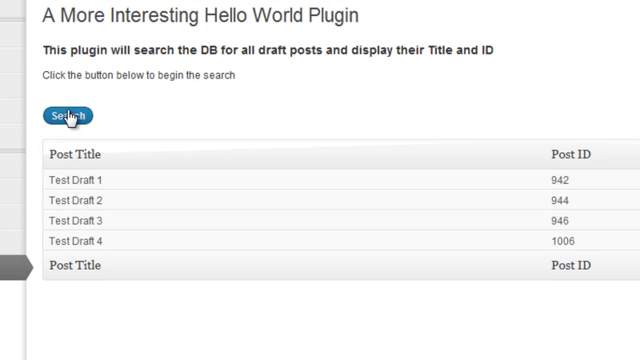
pyautogui.moveTo(195, 107)
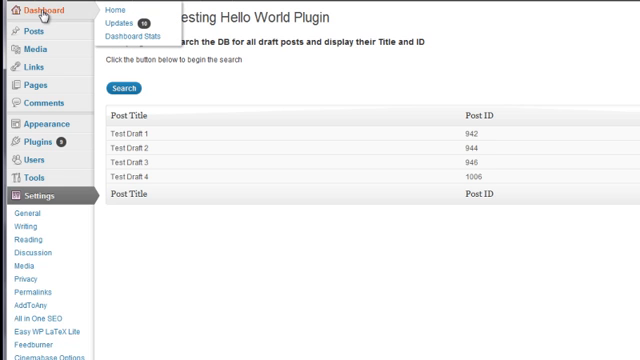
# Leave the plugin page for the WordPress Dashboard overview
pyautogui.click(108, 10)
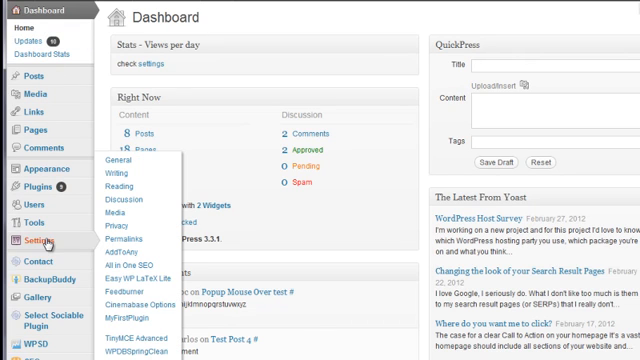
pyautogui.moveTo(124, 318)
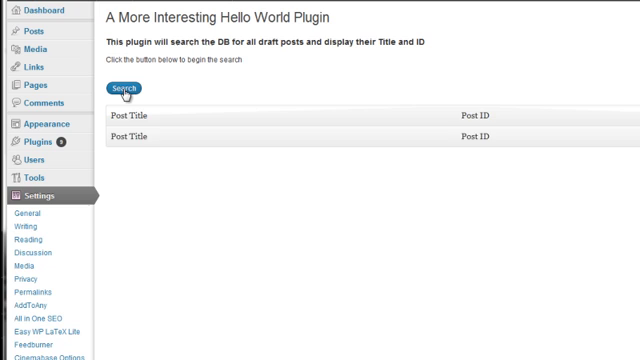
# Search again to repopulate the table with the four draft posts
pyautogui.click(125, 88)
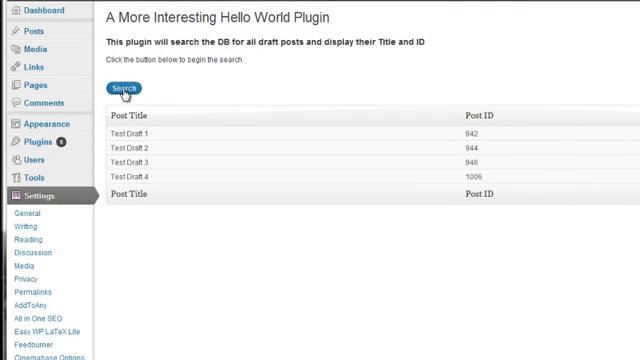
pyautogui.click(45, 5)
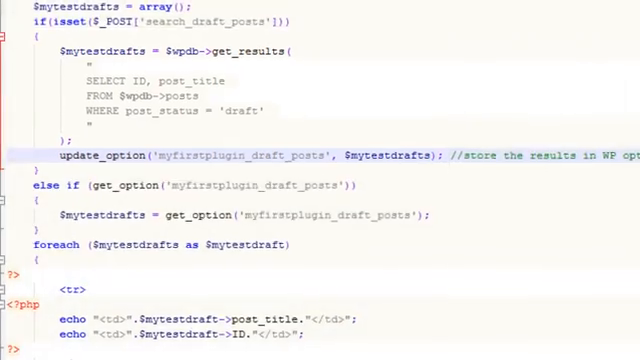
pyautogui.scroll(-3)
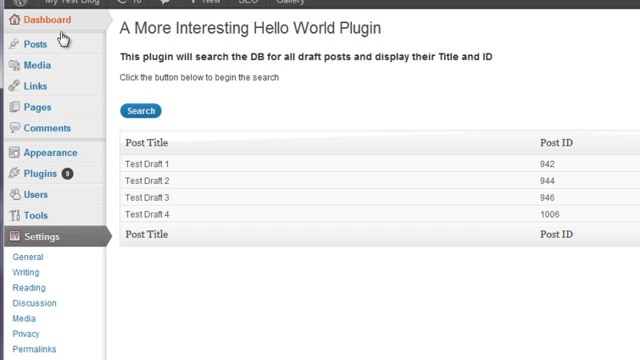
# Visit the Dashboard and return to MyFirstPlugin, where Test Draft 1–4 remain listed
pyautogui.click(40, 18)
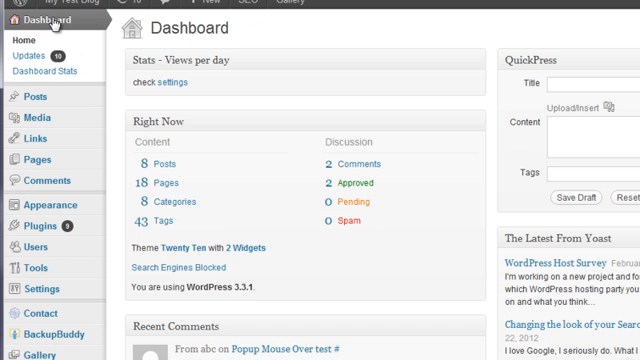
pyautogui.scroll(-3)
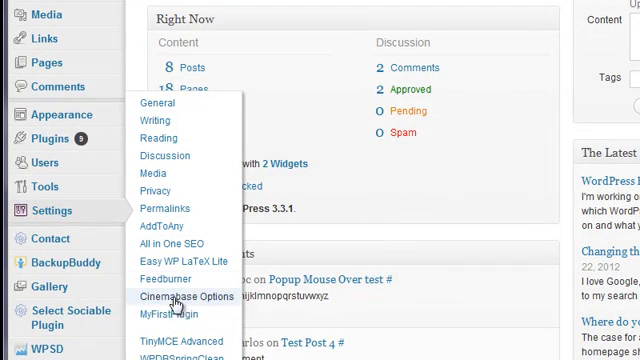
pyautogui.moveTo(166, 315)
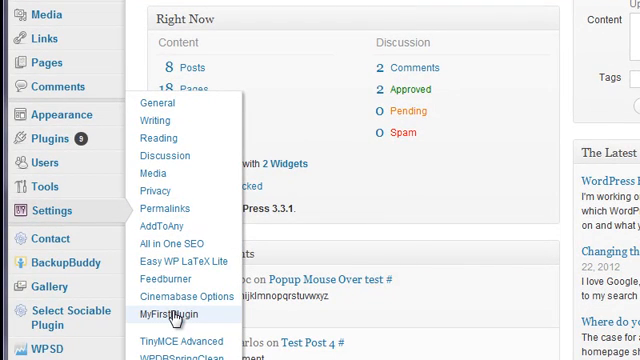
pyautogui.click(168, 314)
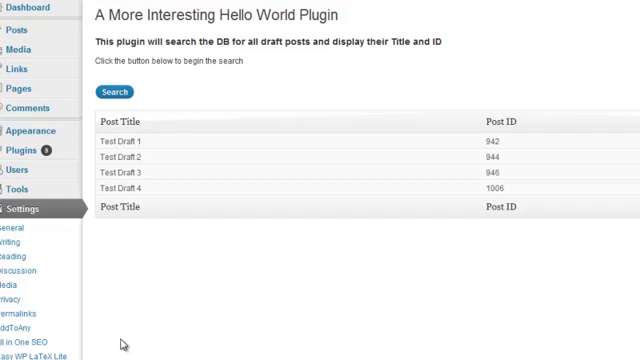